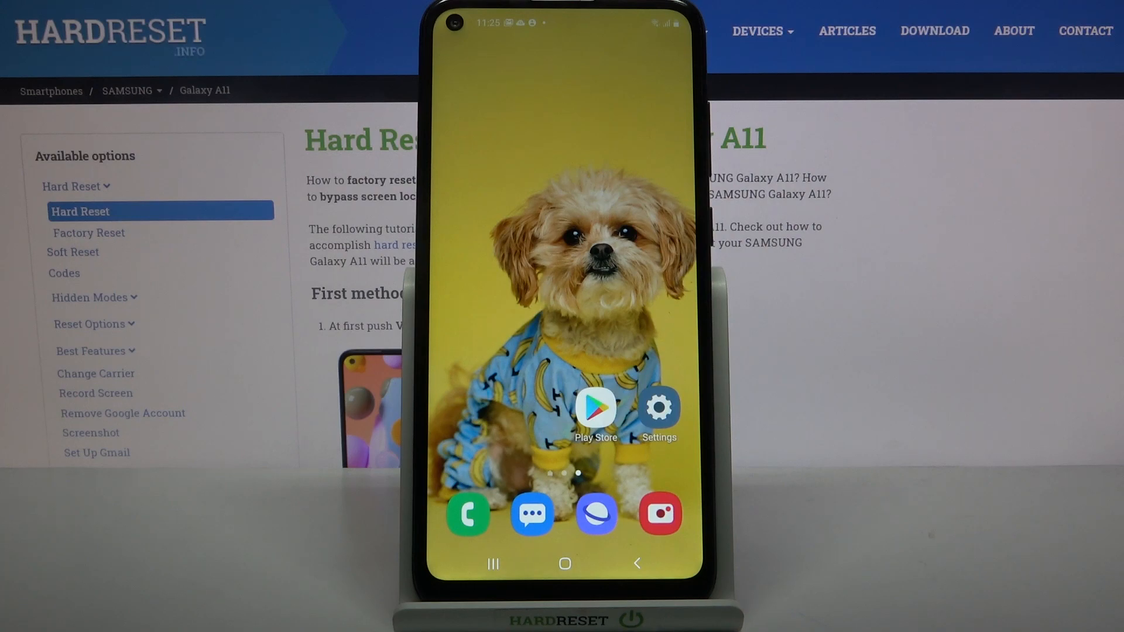
Step: Go from Settings into Themes to launch the Galaxy Themes store
left_click(659, 412)
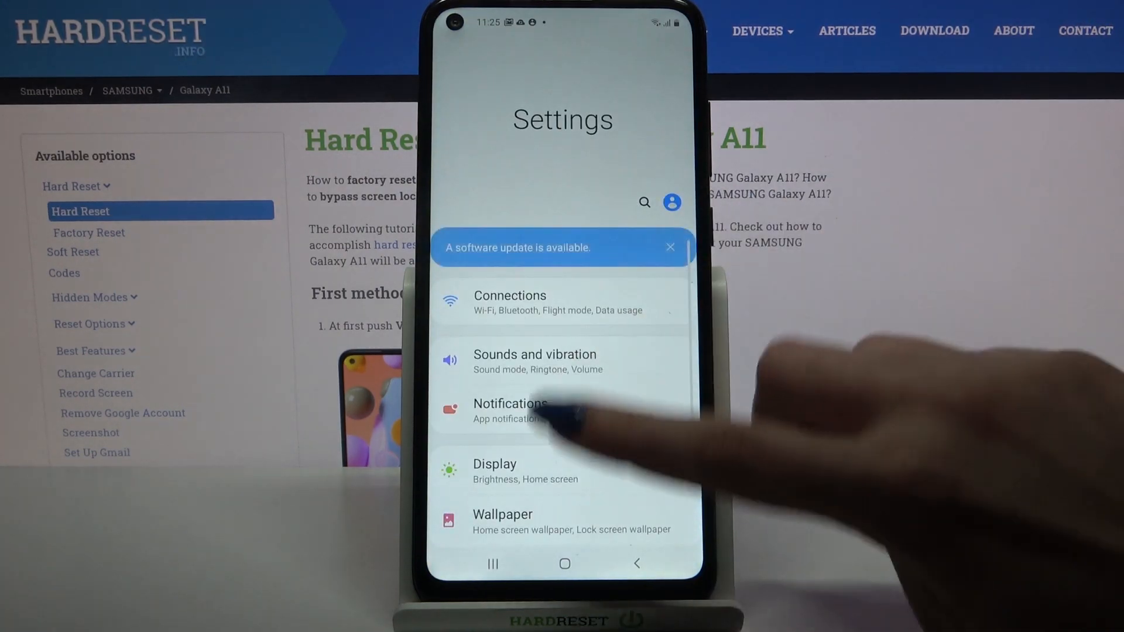
left_click(510, 404)
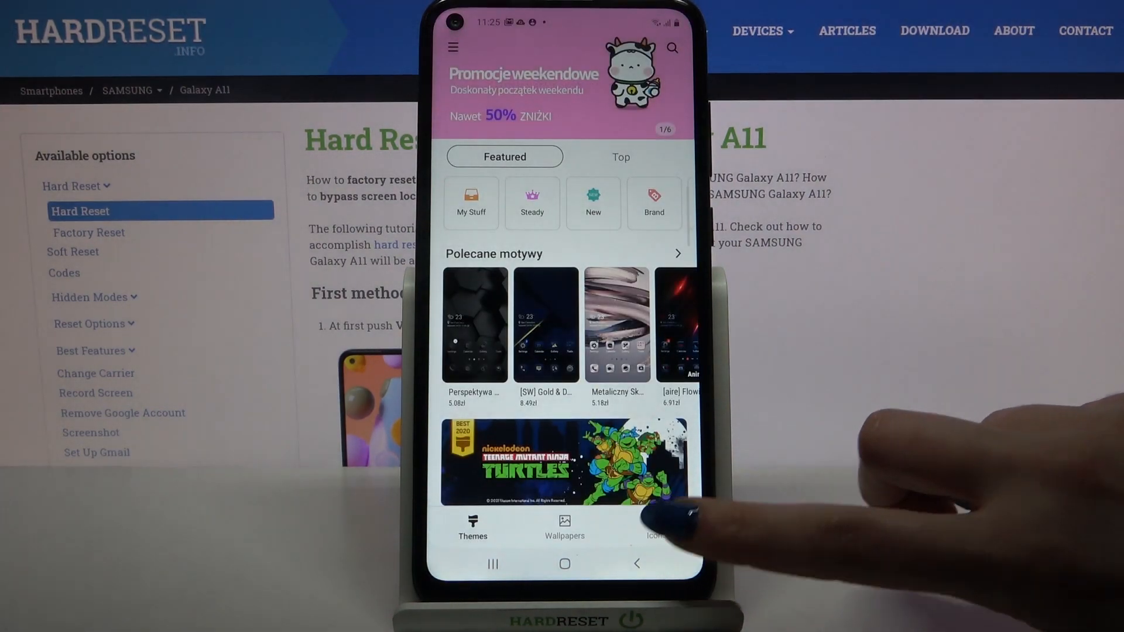
Step: Search the Icons section for 'cute' and open the [PHIN] FREE Cute love design pack
left_click(654, 527)
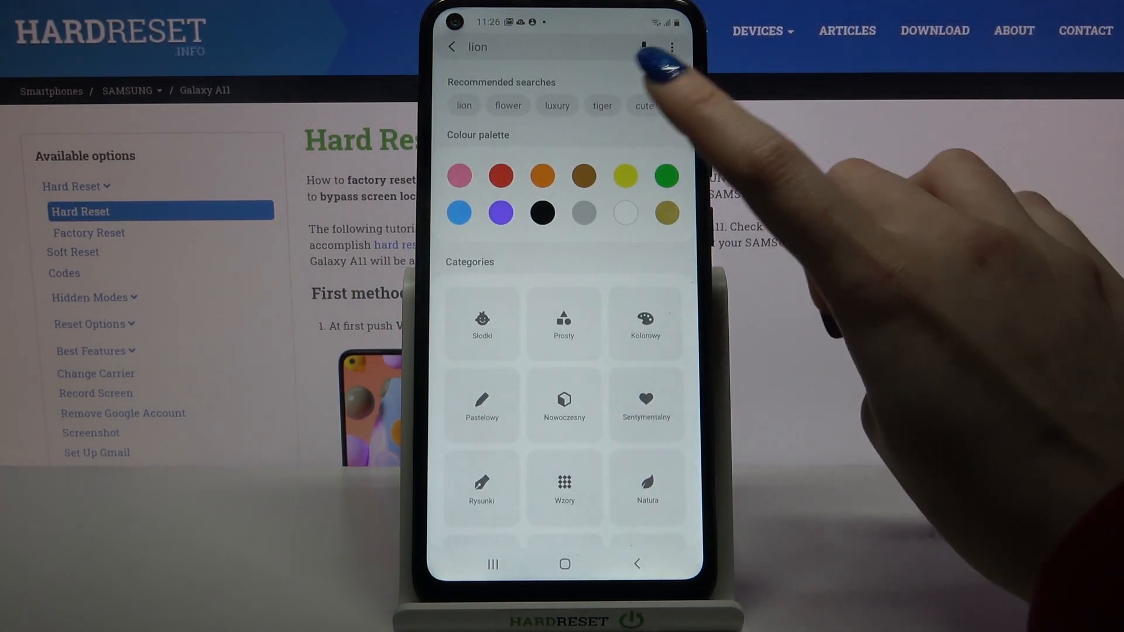
left_click(644, 105)
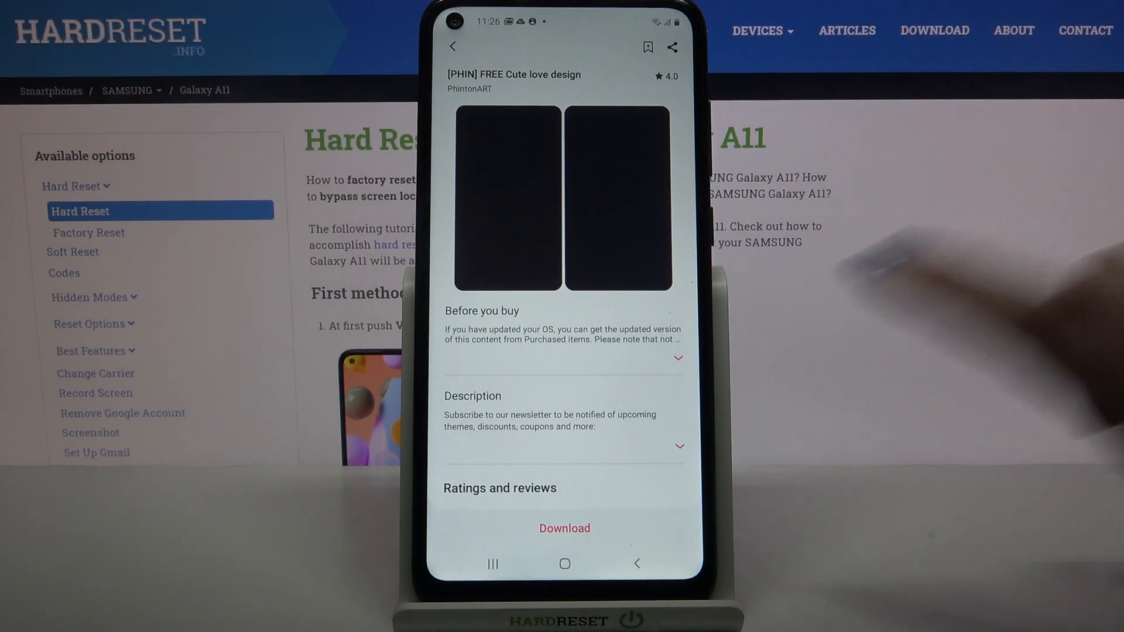
Step: Download and apply the free Cute love design theme, then view the home screen
left_click(564, 528)
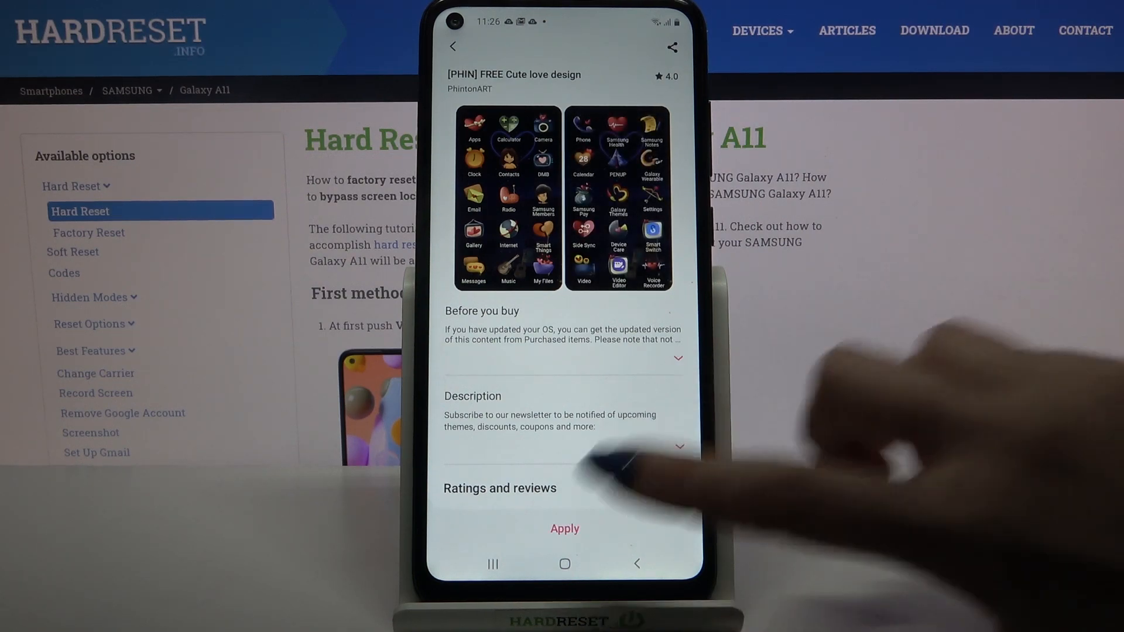
left_click(564, 529)
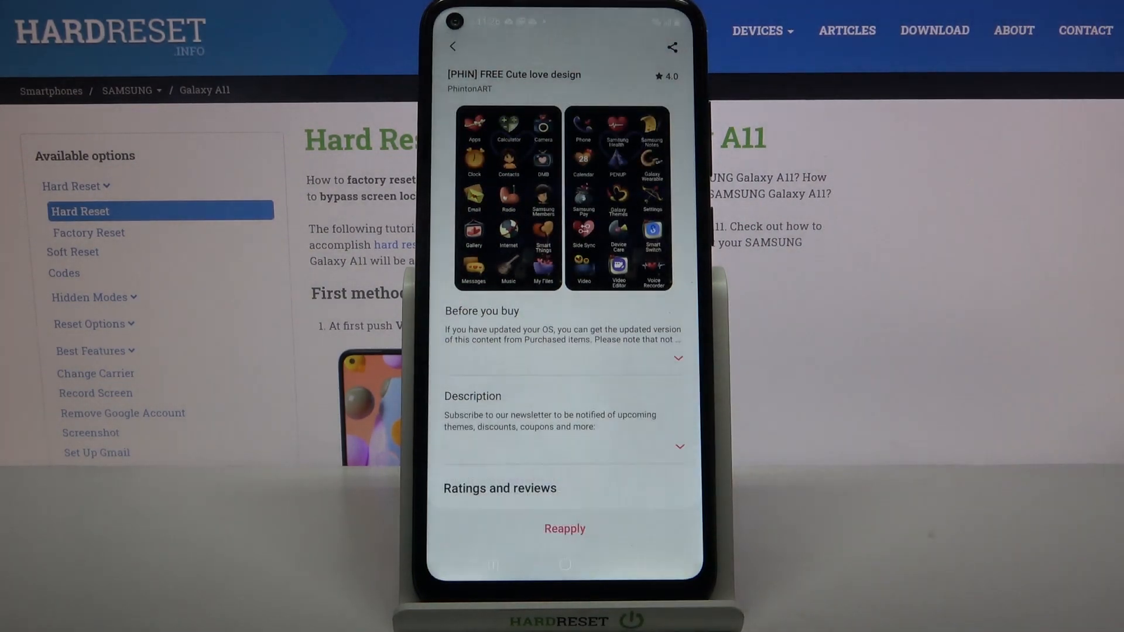
left_click(565, 529)
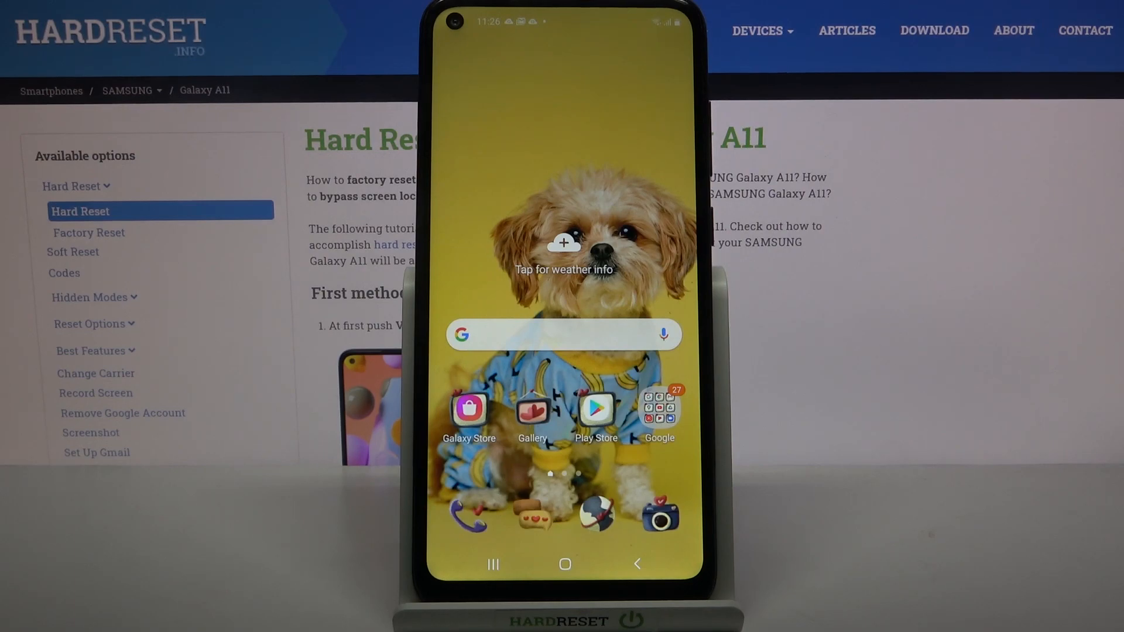
Step: Swipe through the home screen pages to view the heart-style icons
scroll("left", 3)
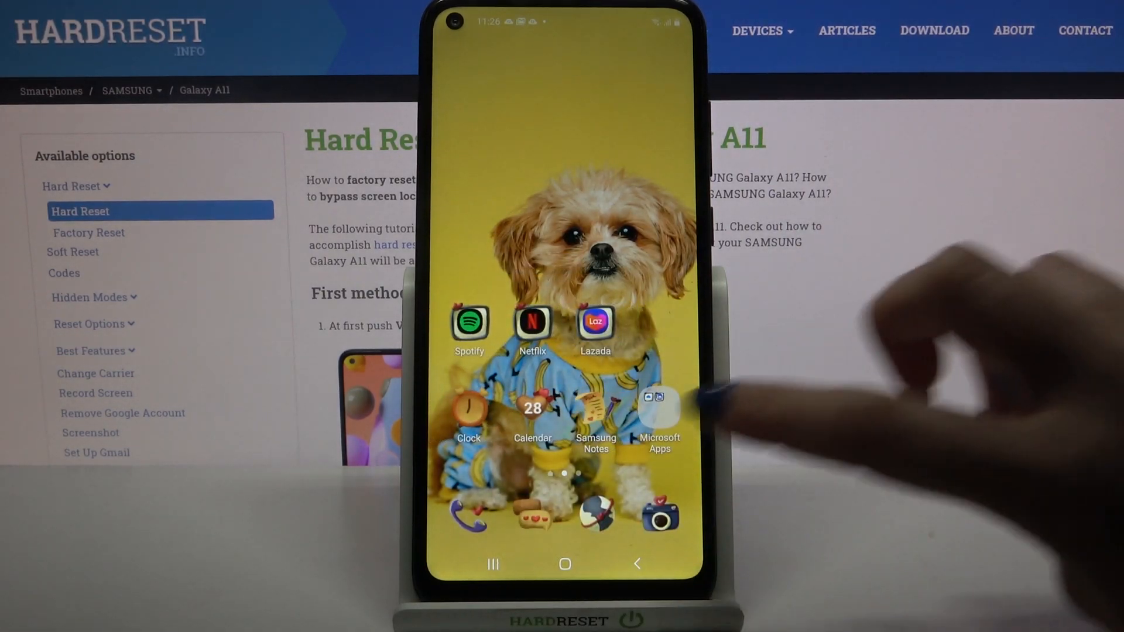
scroll("left", 3)
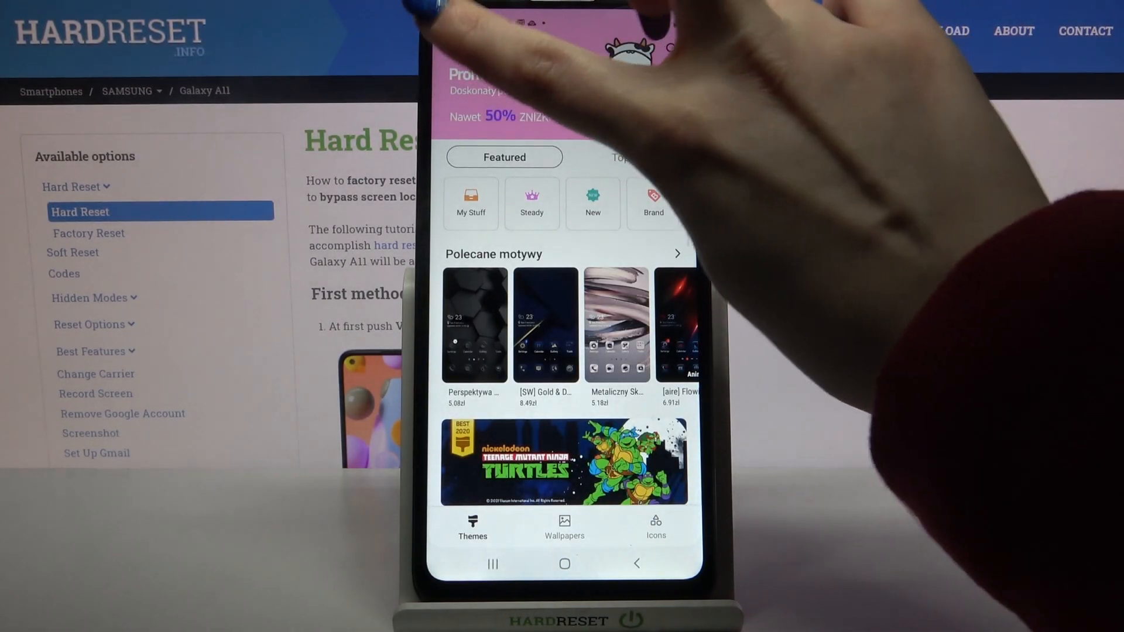
Step: Apply the Default icon pack from My stuff's Icons section
left_click(471, 204)
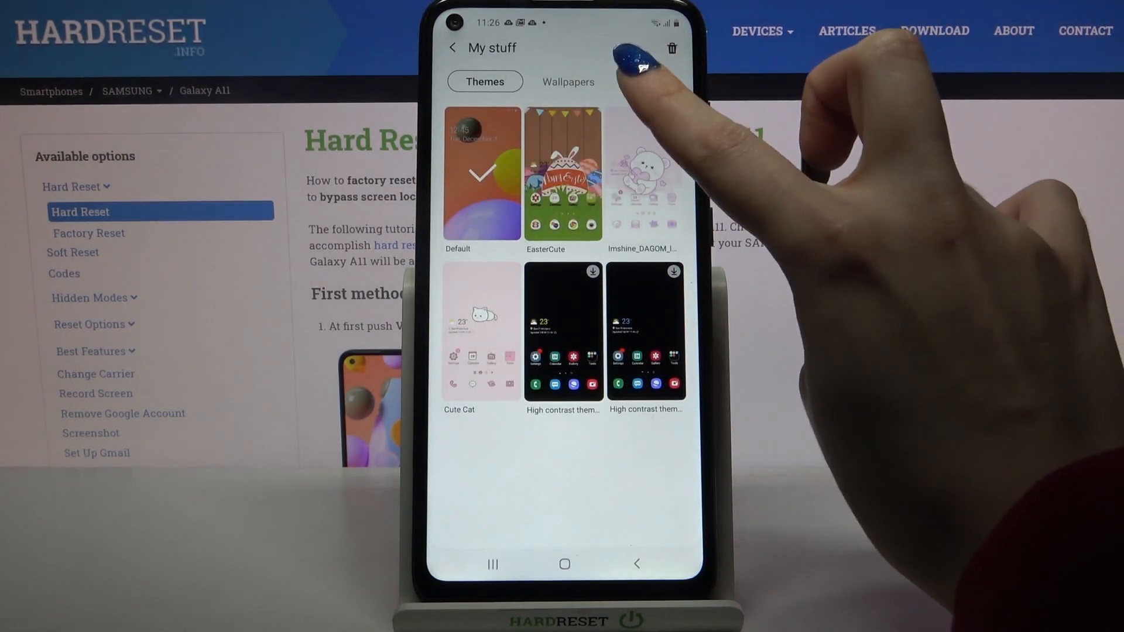
left_click(644, 81)
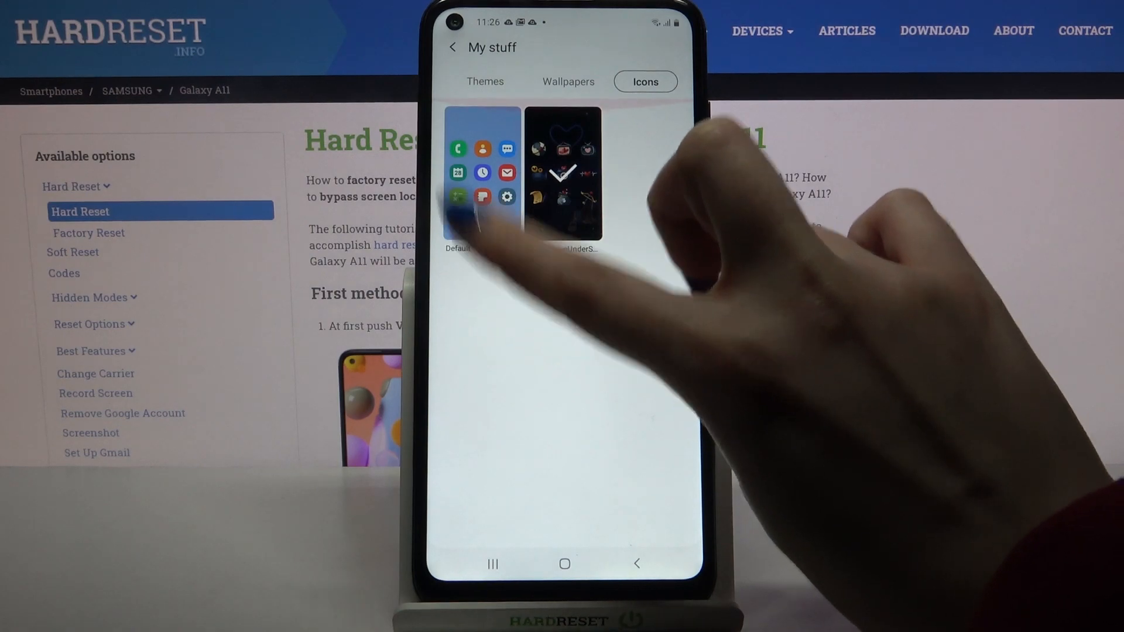
left_click(481, 172)
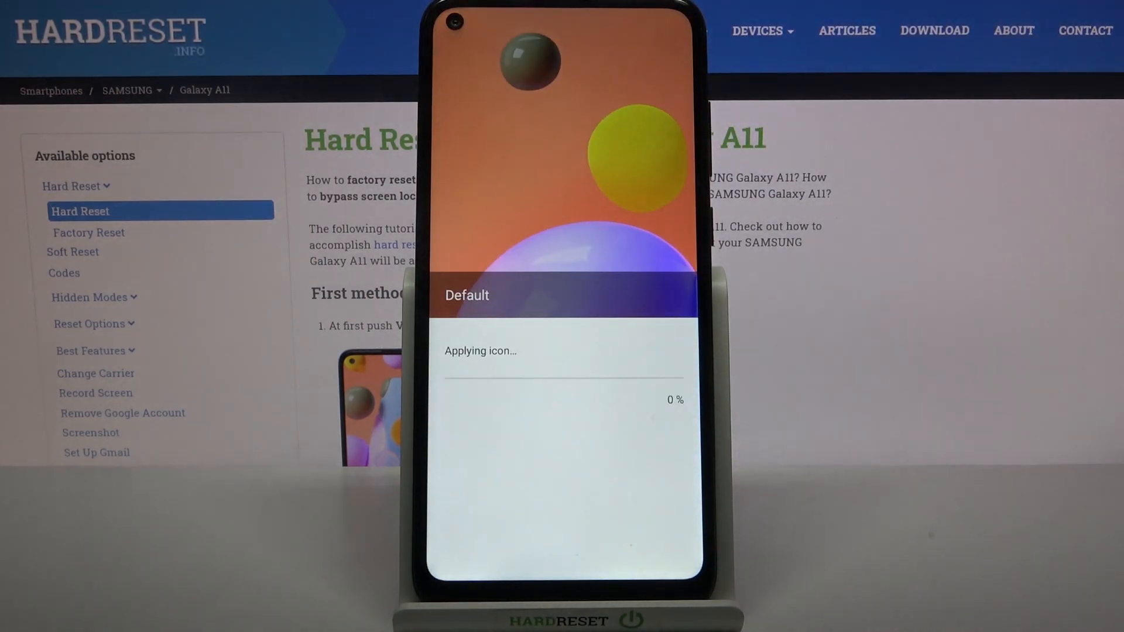